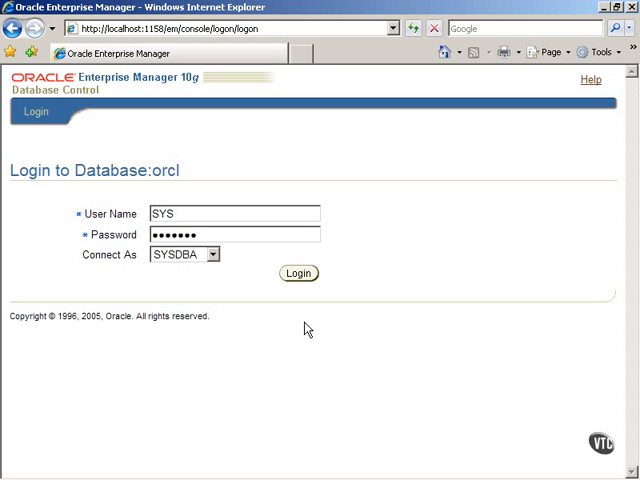
Step: Sign in to the orcl database as SYSDBA and bring up the Administration page's Schema section
click(296, 272)
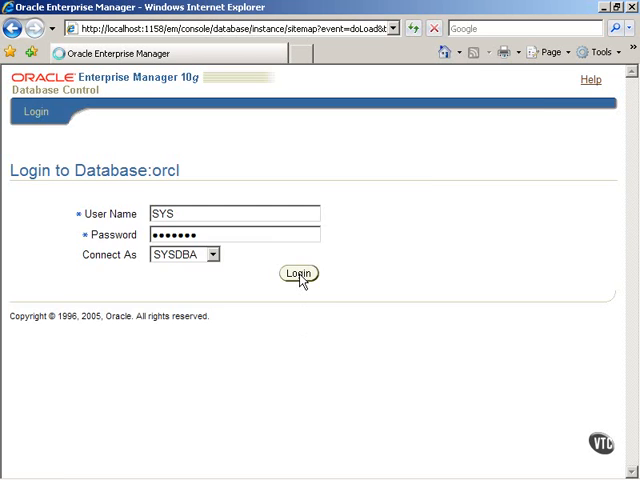
click(296, 272)
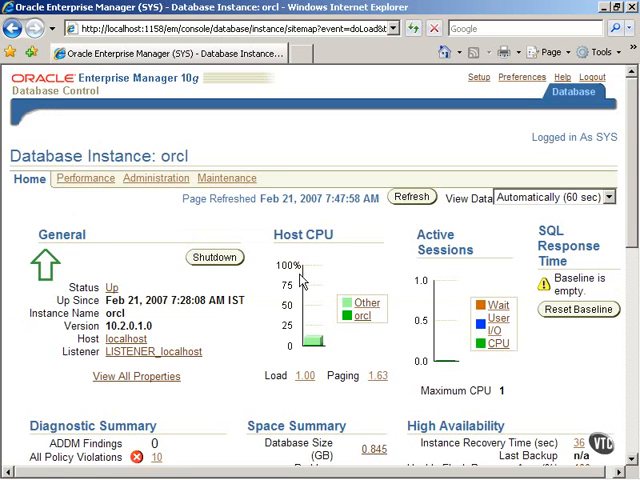
mouse_move(168, 188)
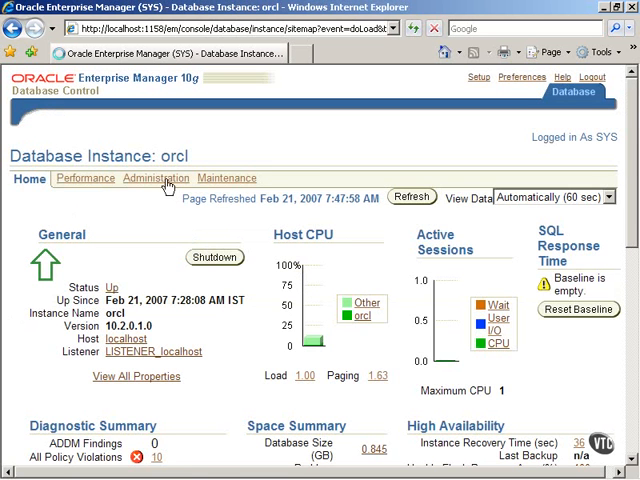
click(156, 178)
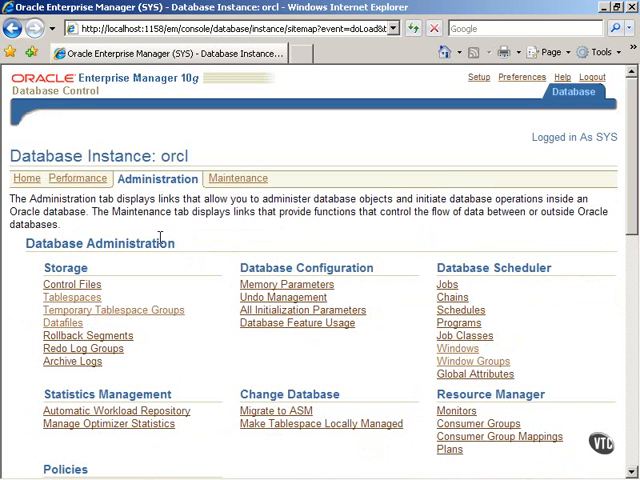
scroll(down, 3)
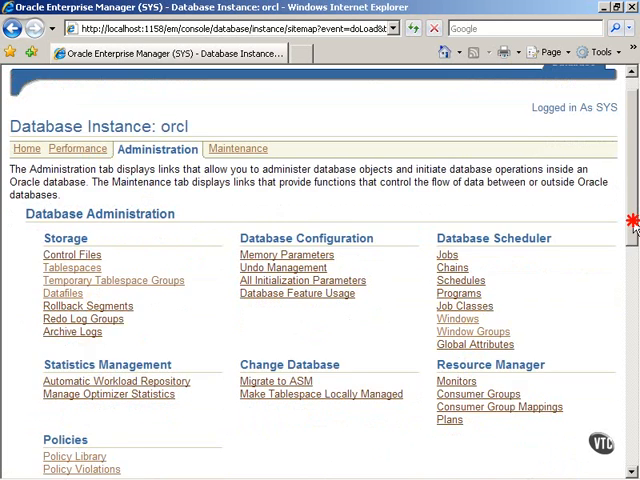
scroll(down, 3)
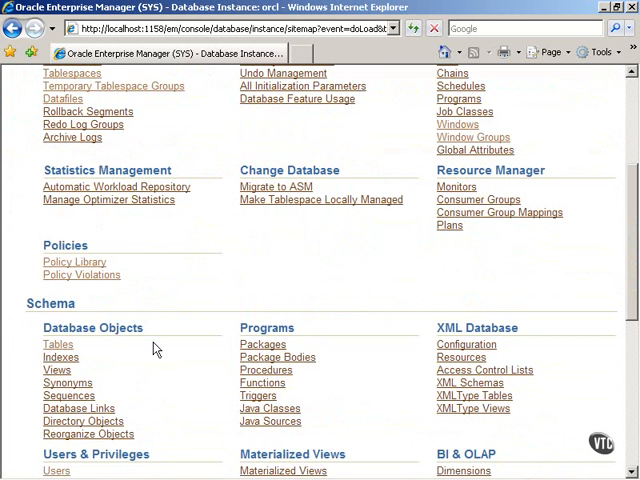
Step: Search the Tables list for the HR schema's tables
click(56, 344)
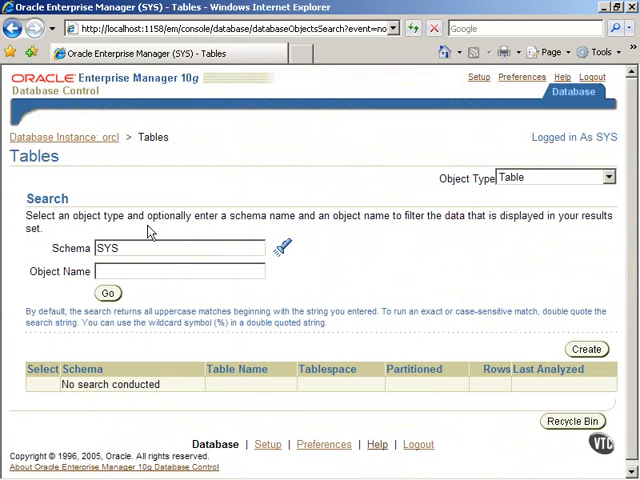
double_click(108, 248)
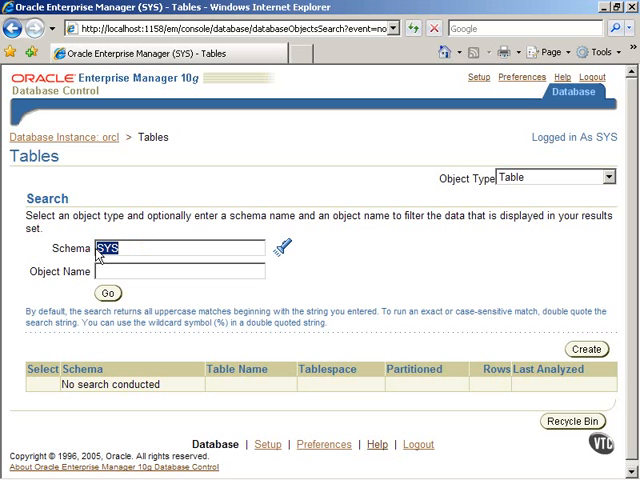
text(H)
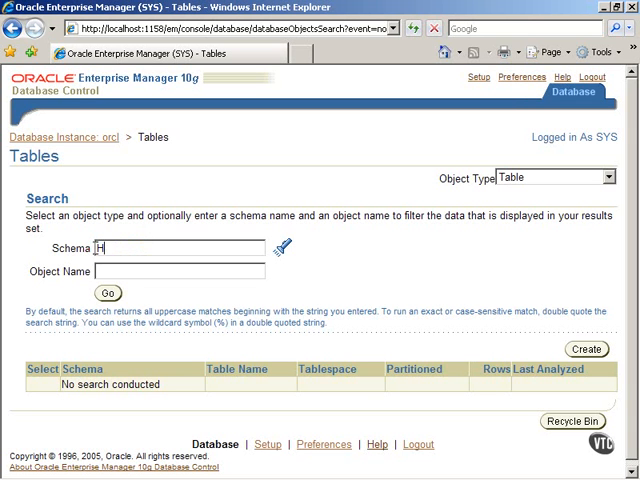
text(R)
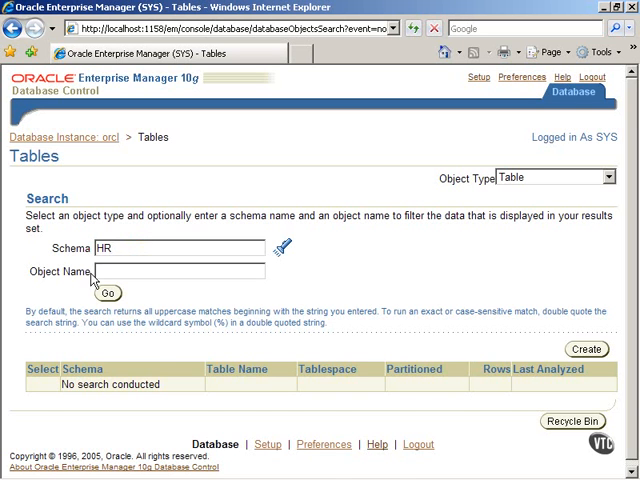
click(108, 292)
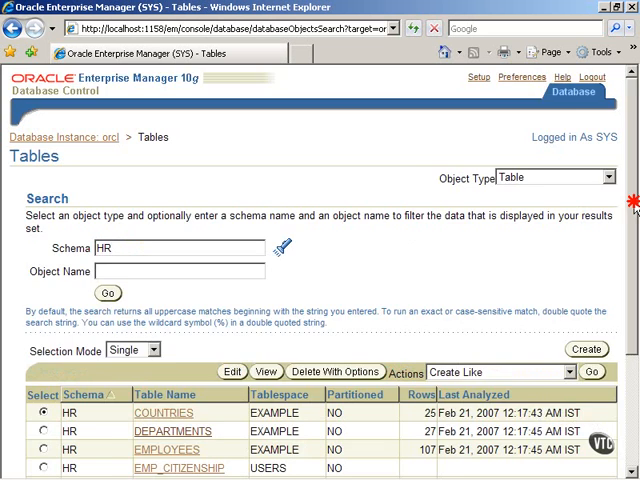
Step: Select the EMP_CITIZENSHIP table and bring up its details
scroll(down, 3)
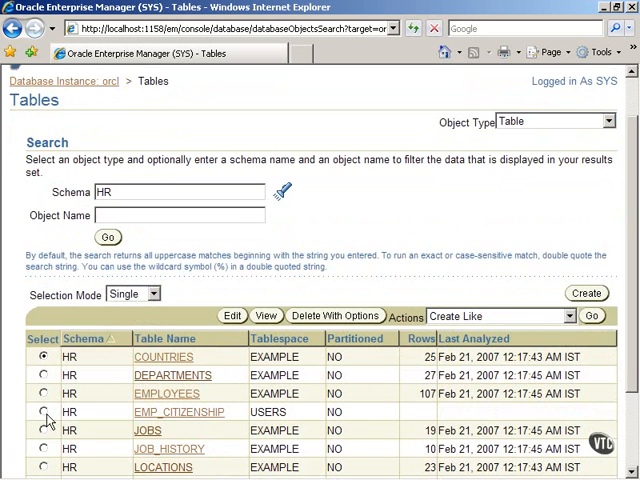
click(44, 412)
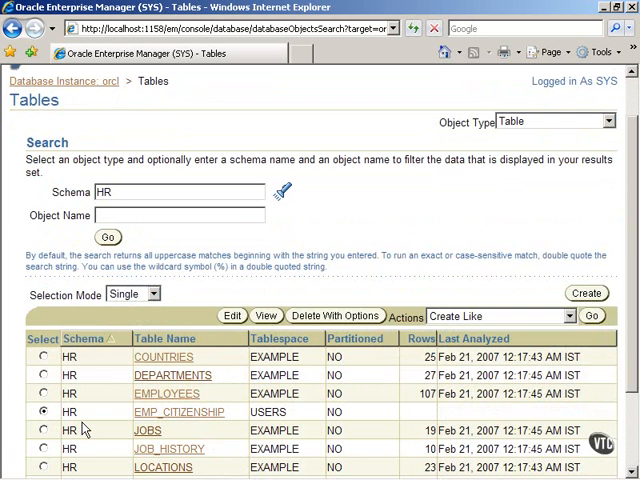
click(178, 412)
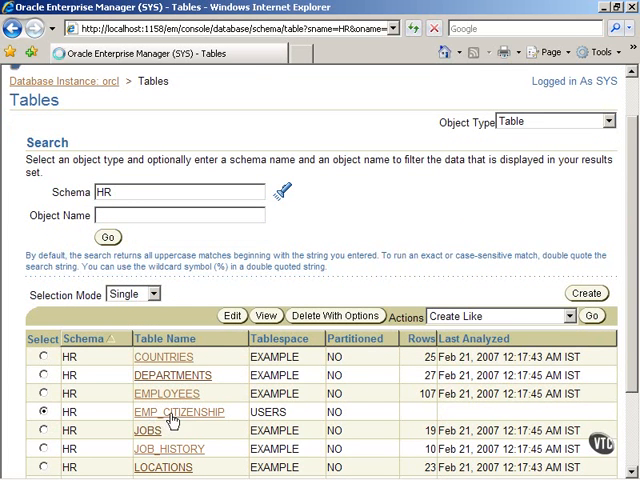
click(178, 412)
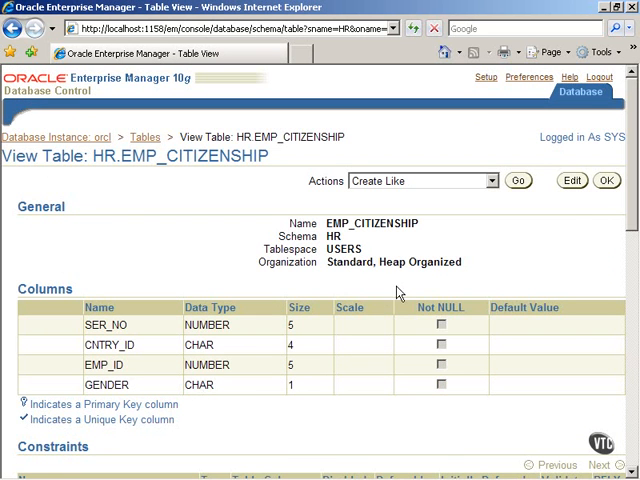
mouse_move(584, 210)
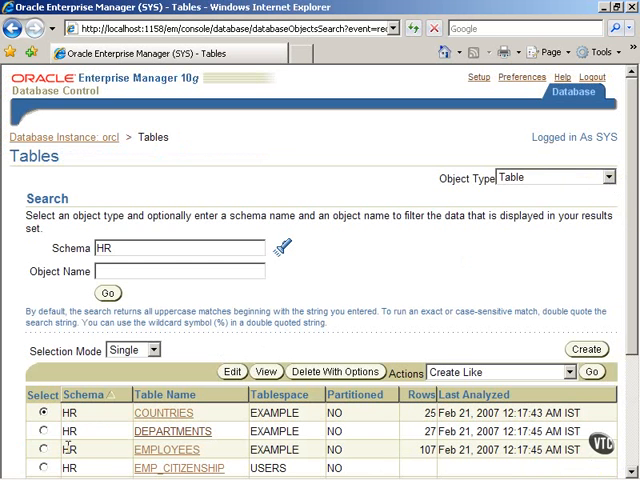
click(44, 448)
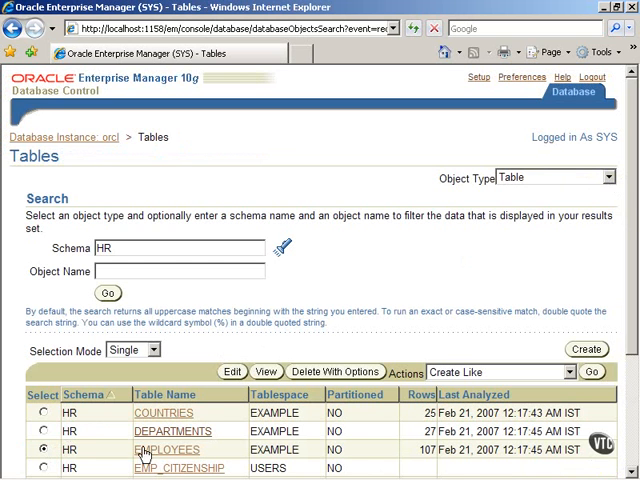
click(168, 448)
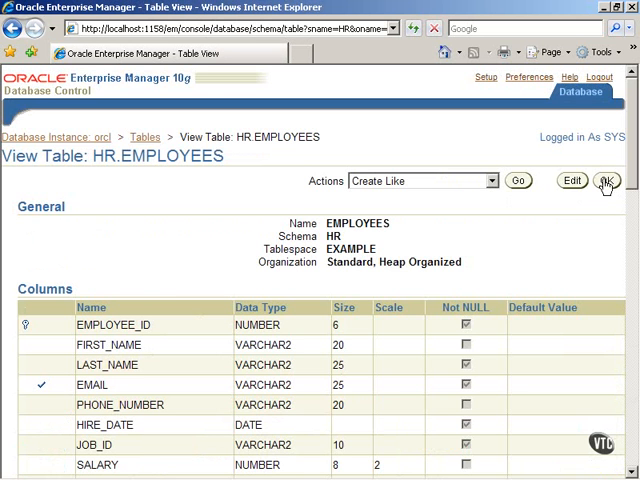
click(144, 136)
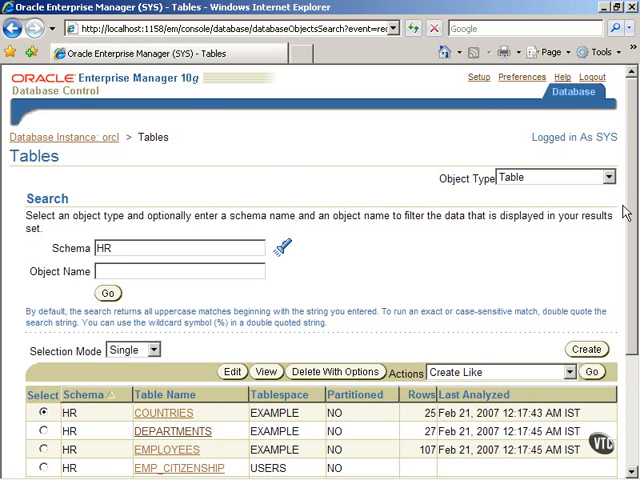
scroll(down, 3)
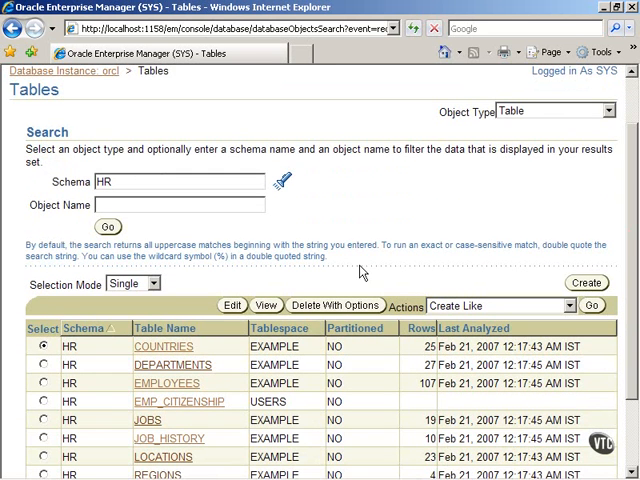
mouse_move(56, 400)
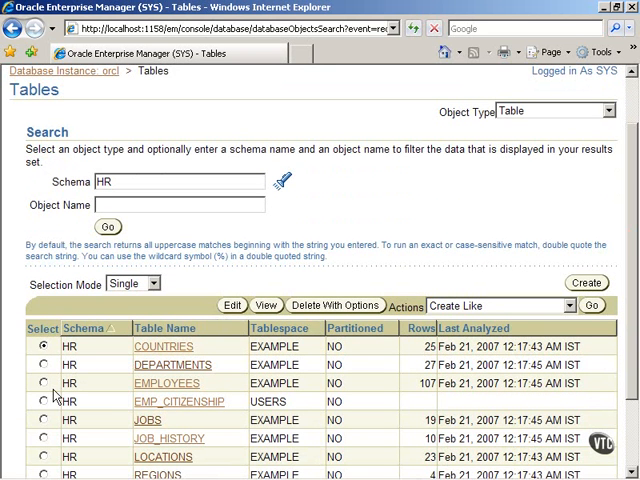
Step: Edit the EMP_CITIZENSHIP table definition and reach its constraint type list
click(44, 400)
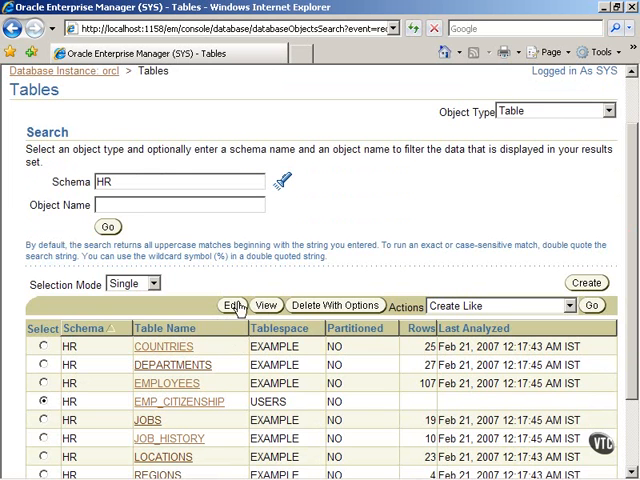
click(230, 304)
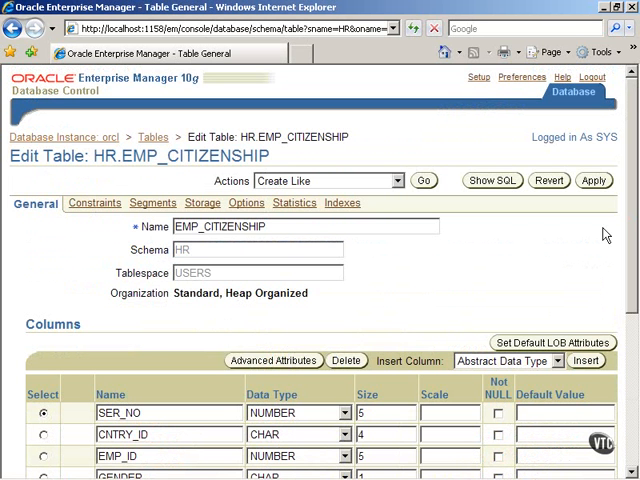
scroll(down, 3)
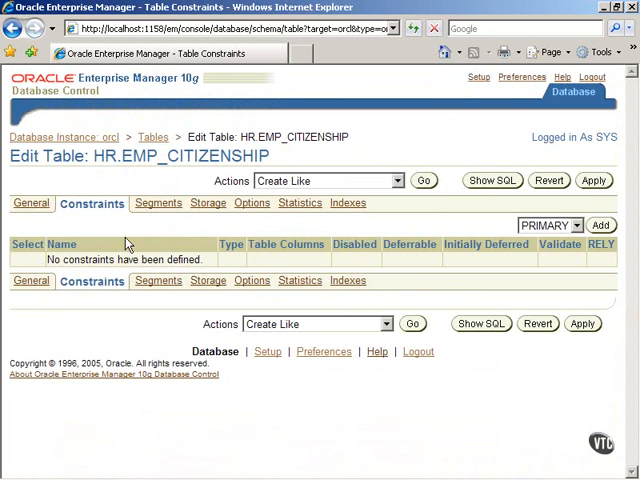
mouse_move(524, 228)
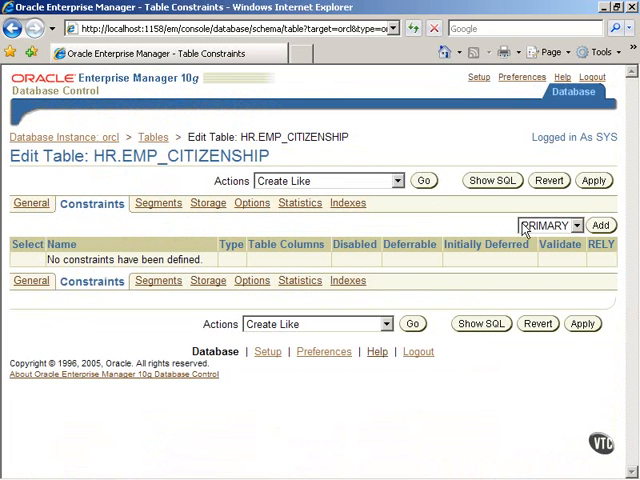
click(572, 224)
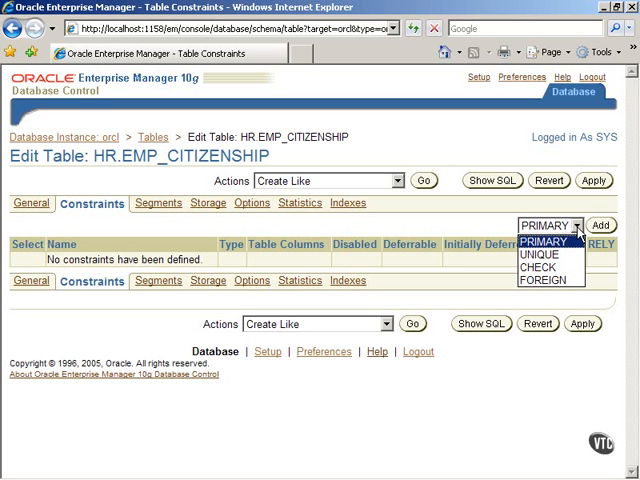
mouse_move(568, 256)
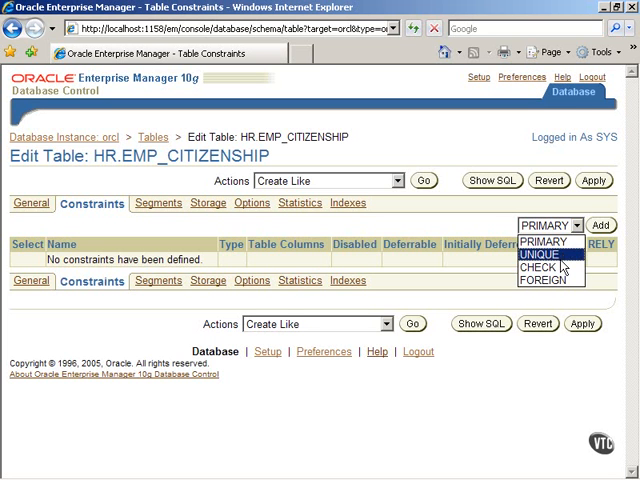
mouse_move(552, 268)
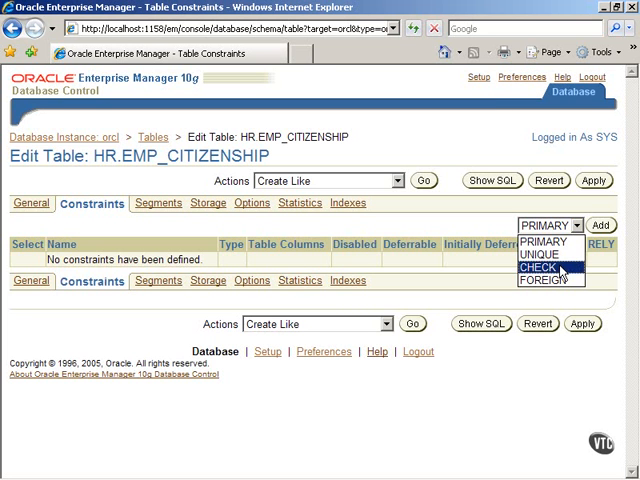
mouse_move(544, 280)
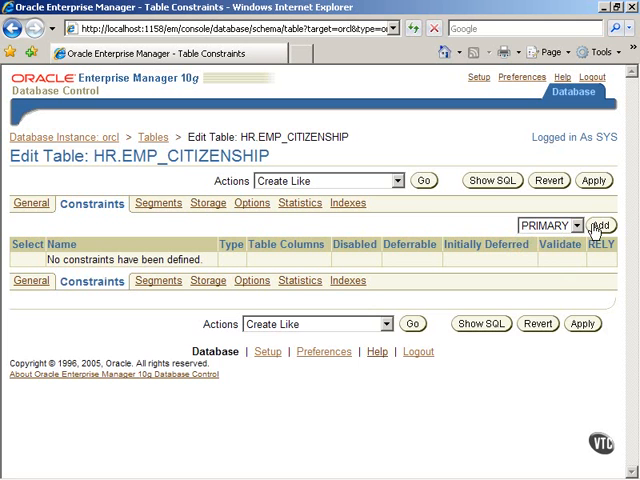
Step: Add primary key constraint EMPID_PK with EMP_ID as its key column and confirm it
click(596, 224)
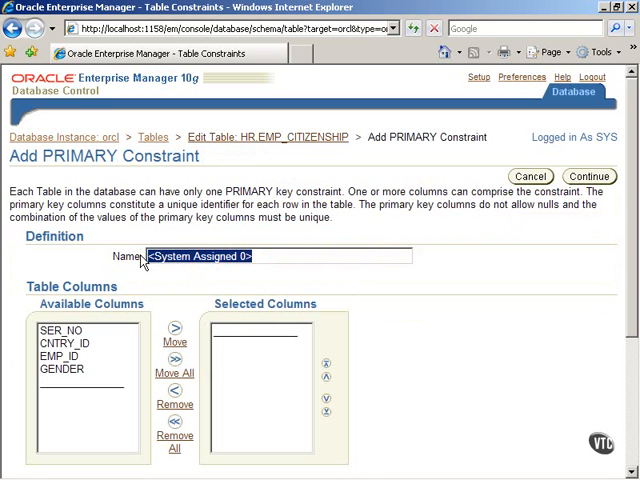
text(EMP)
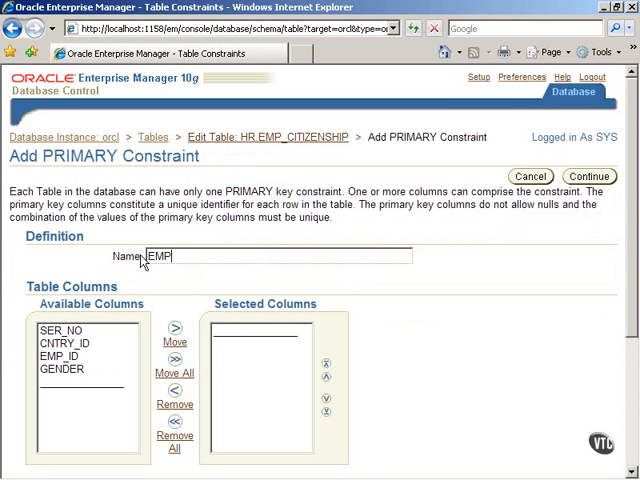
text(ID_)
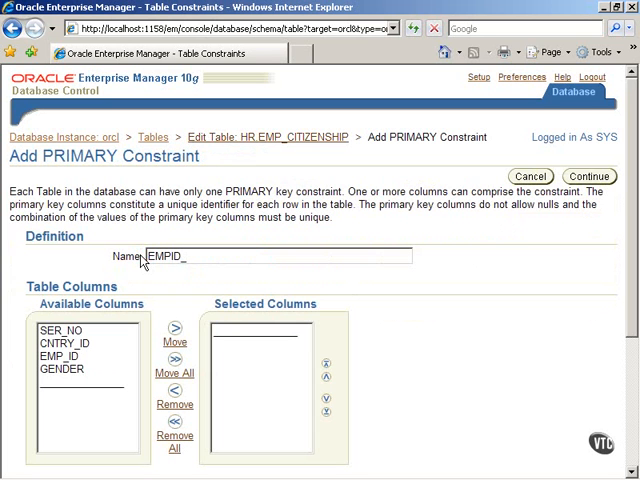
text(PK)
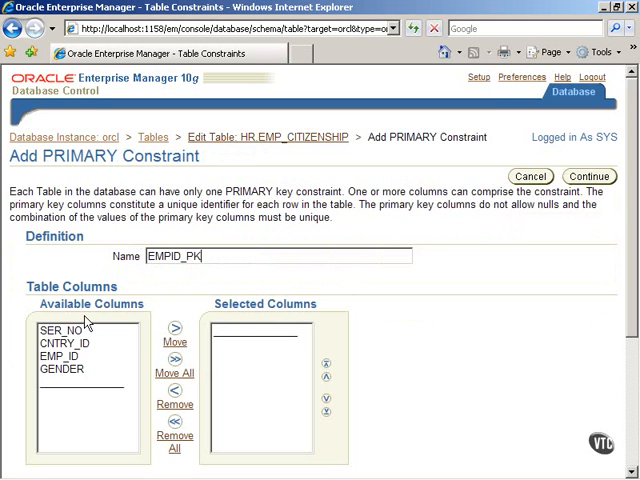
click(60, 356)
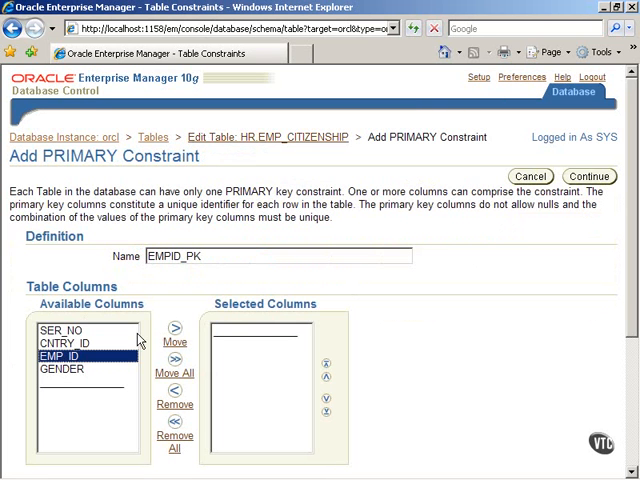
click(174, 328)
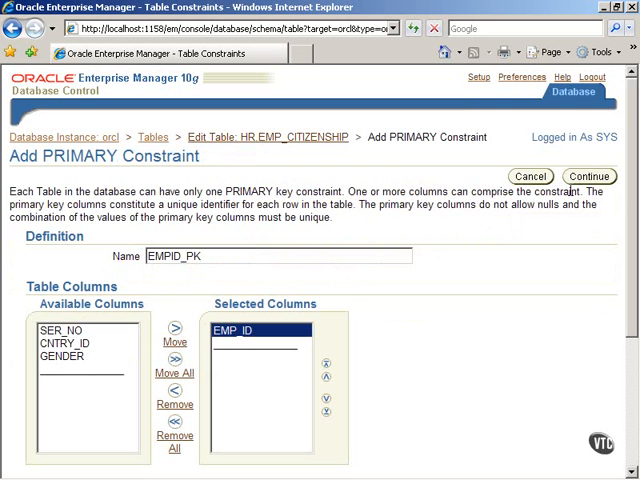
click(588, 176)
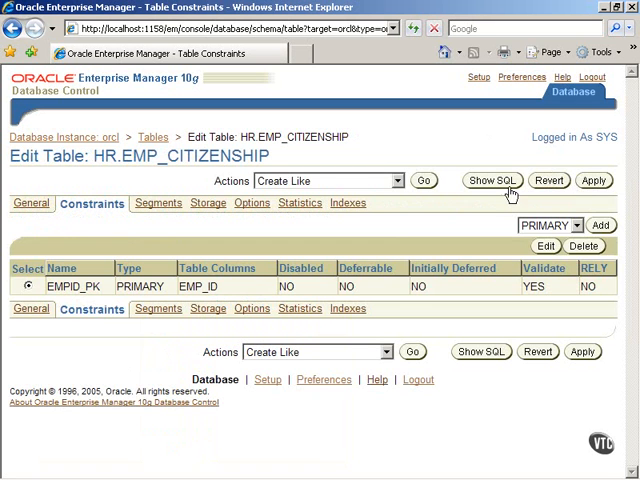
click(492, 180)
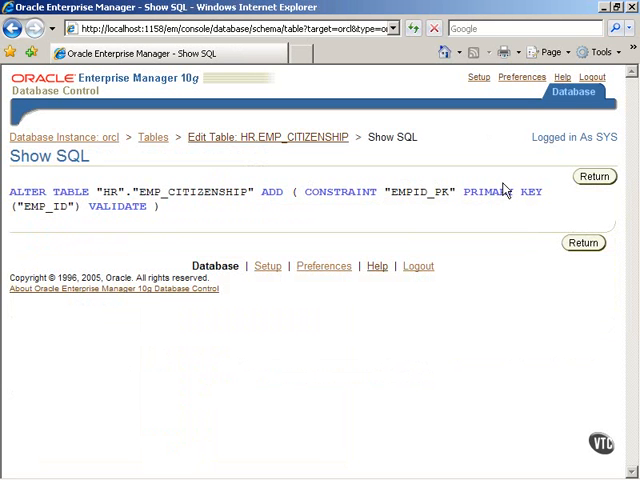
mouse_move(558, 202)
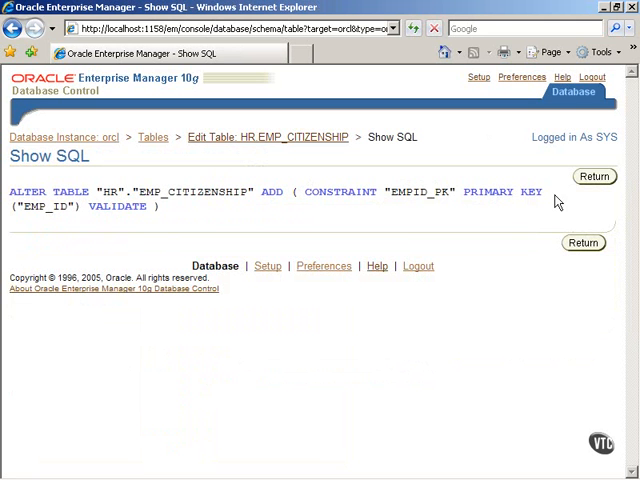
click(594, 176)
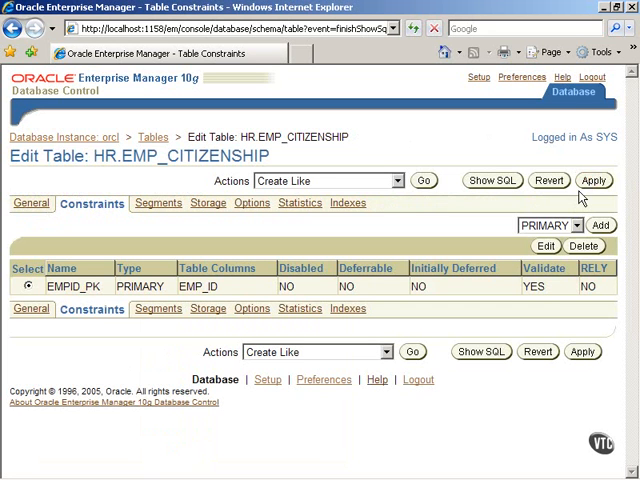
Step: Apply the table edit so the EMPID_PK constraint is saved to the database
click(592, 180)
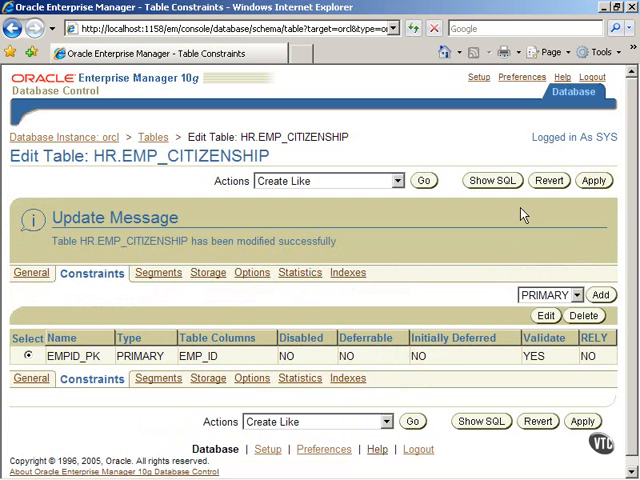
mouse_move(488, 232)
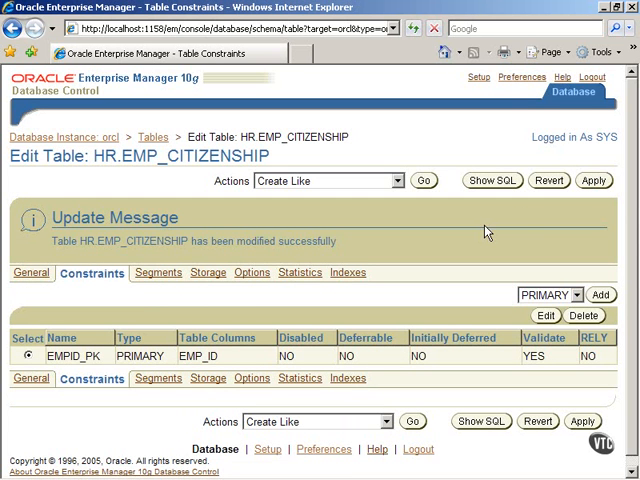
mouse_move(484, 232)
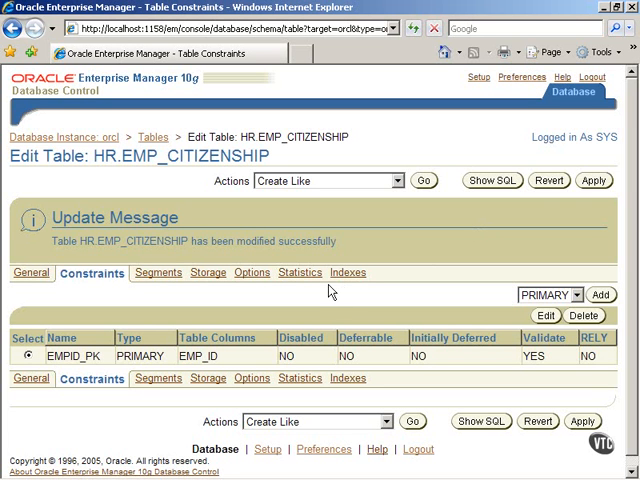
mouse_move(242, 312)
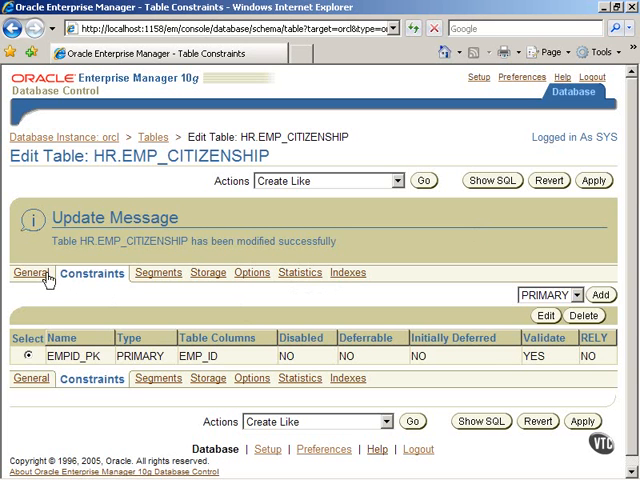
Step: View the General tab's Columns list showing EMP_ID marked as primary key
click(32, 272)
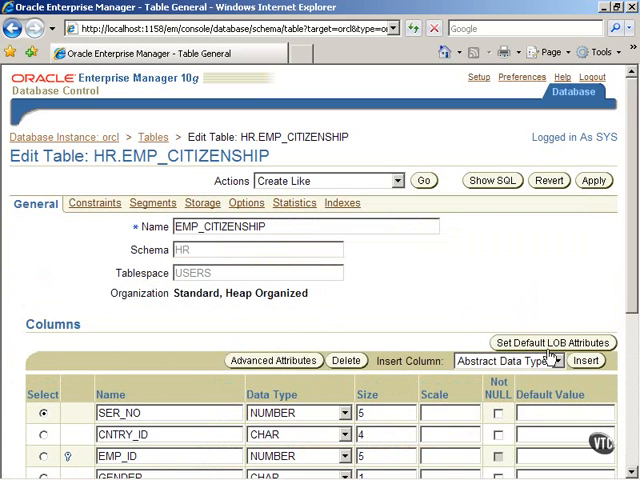
scroll(down, 3)
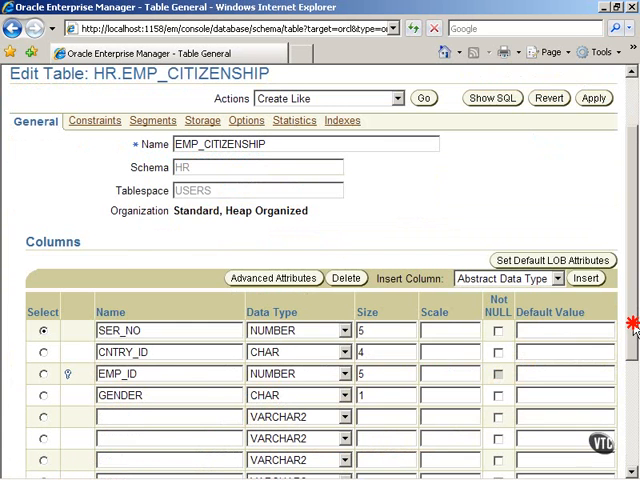
scroll(down, 3)
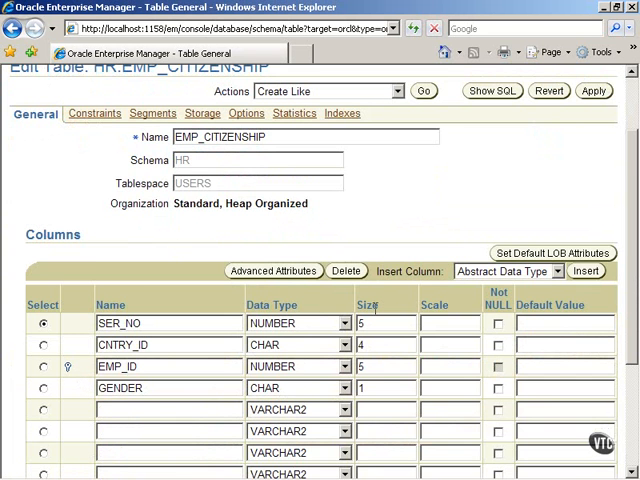
scroll(down, 3)
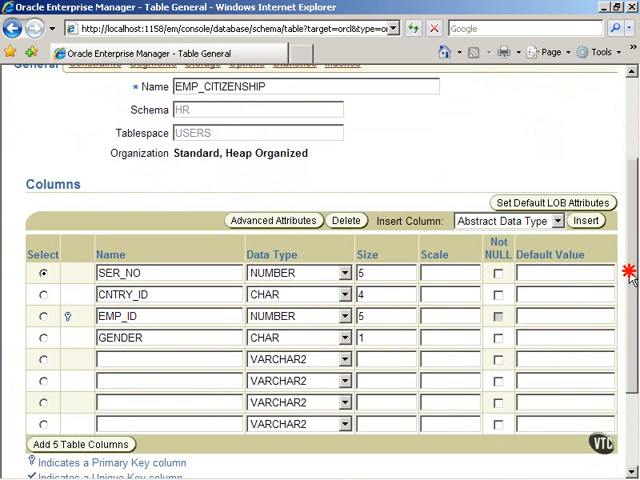